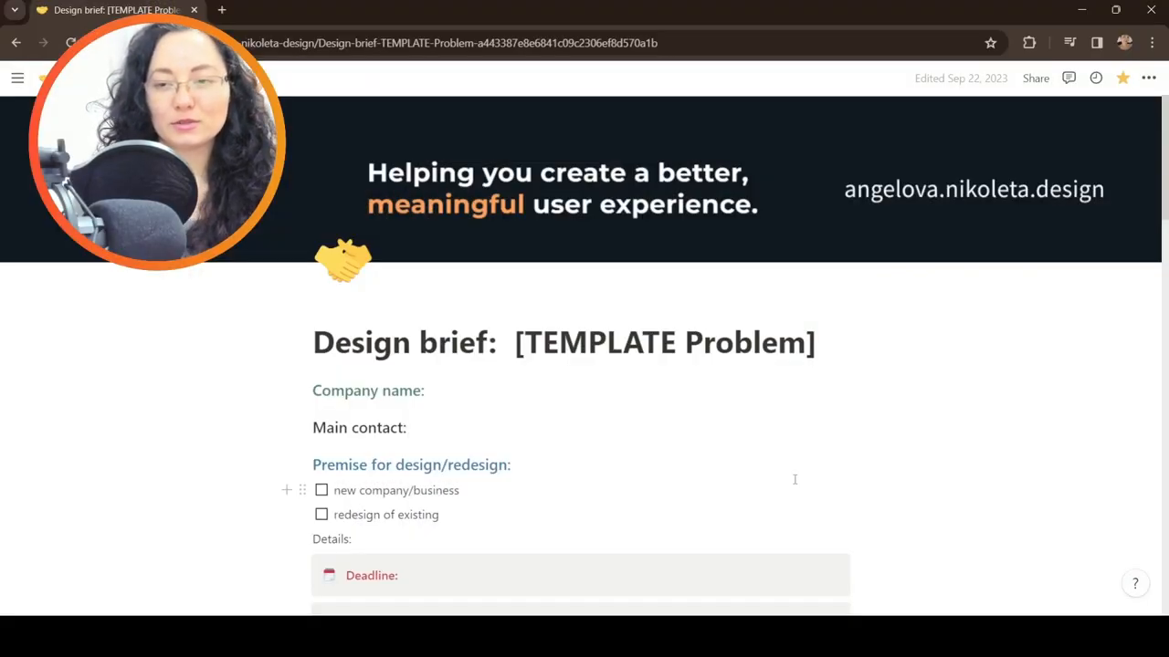
Review the top of the brief including the main contact line and move down to Platform.
double_click(745, 344)
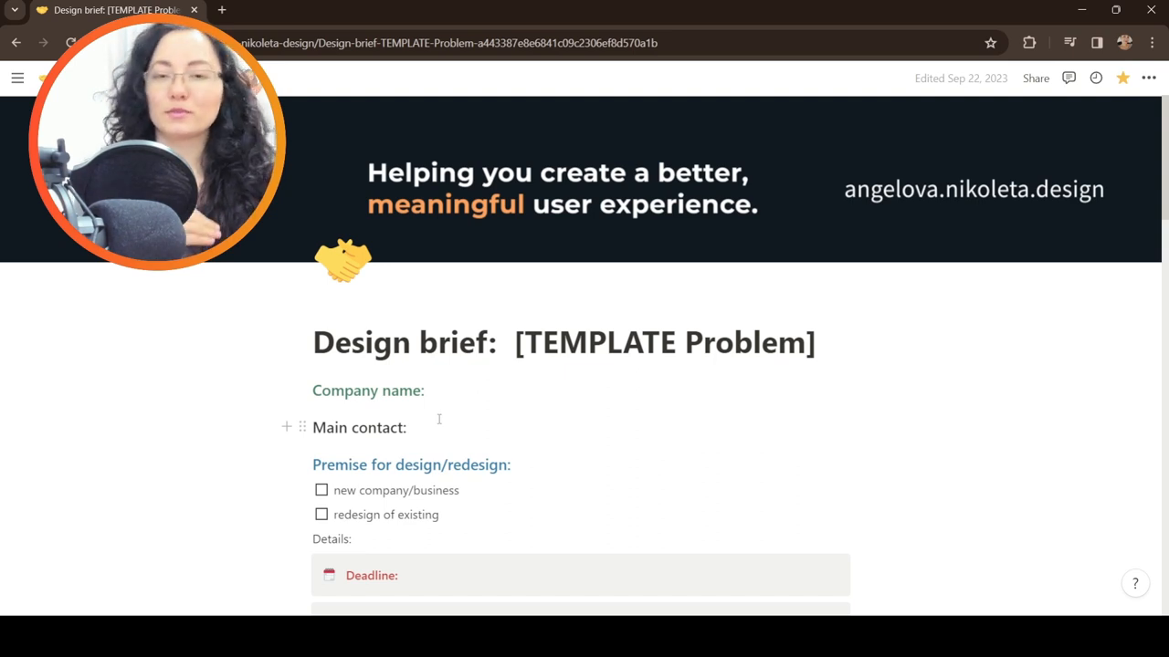
left_click(411, 427)
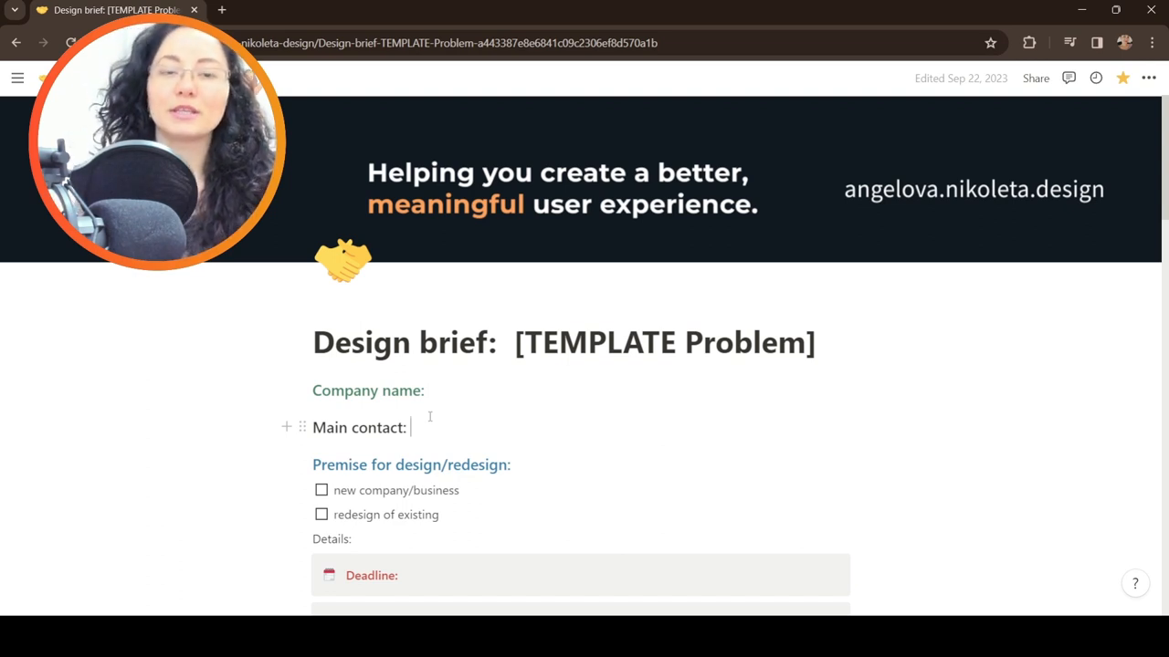
scroll("down", 3)
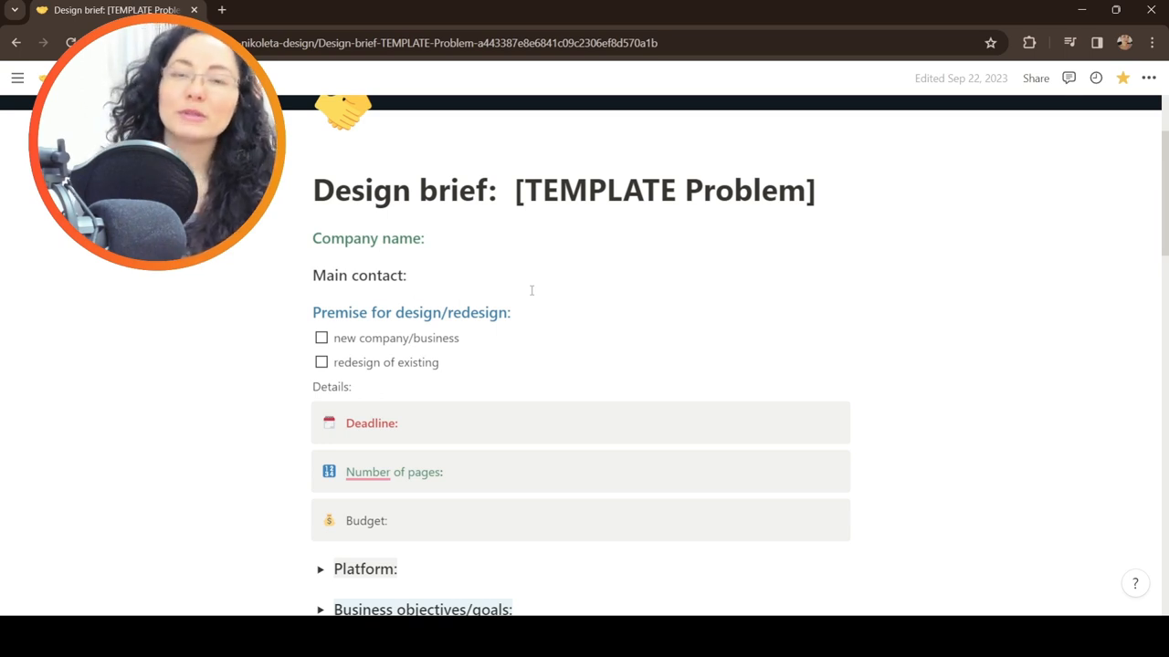
left_click(412, 274)
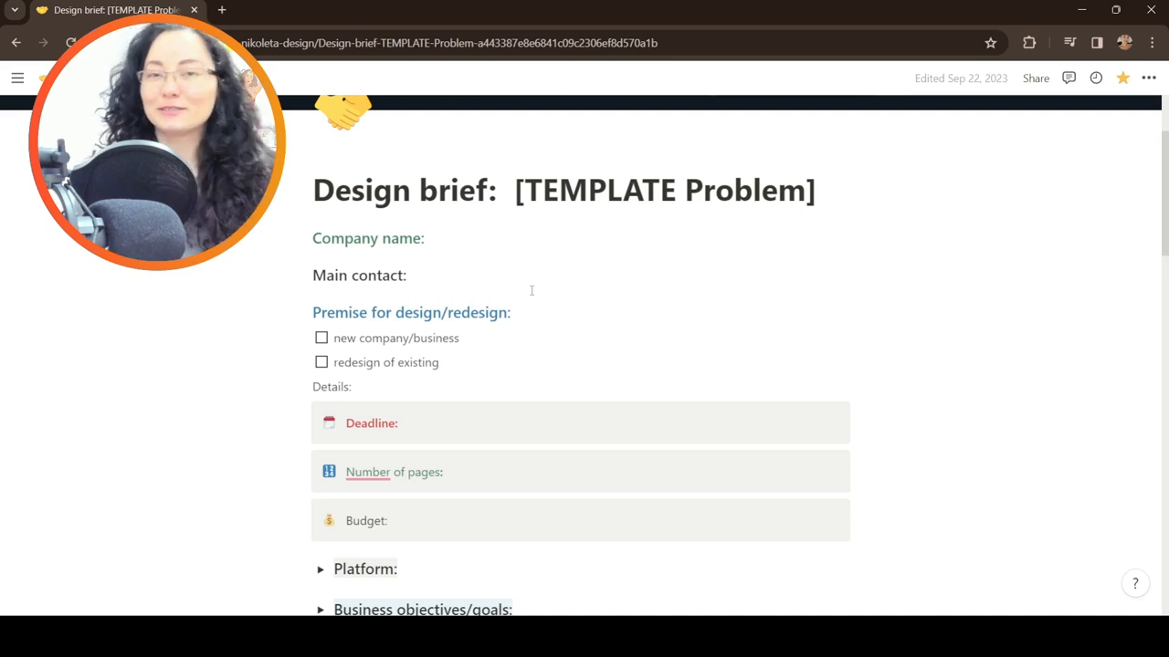
scroll("down", 3)
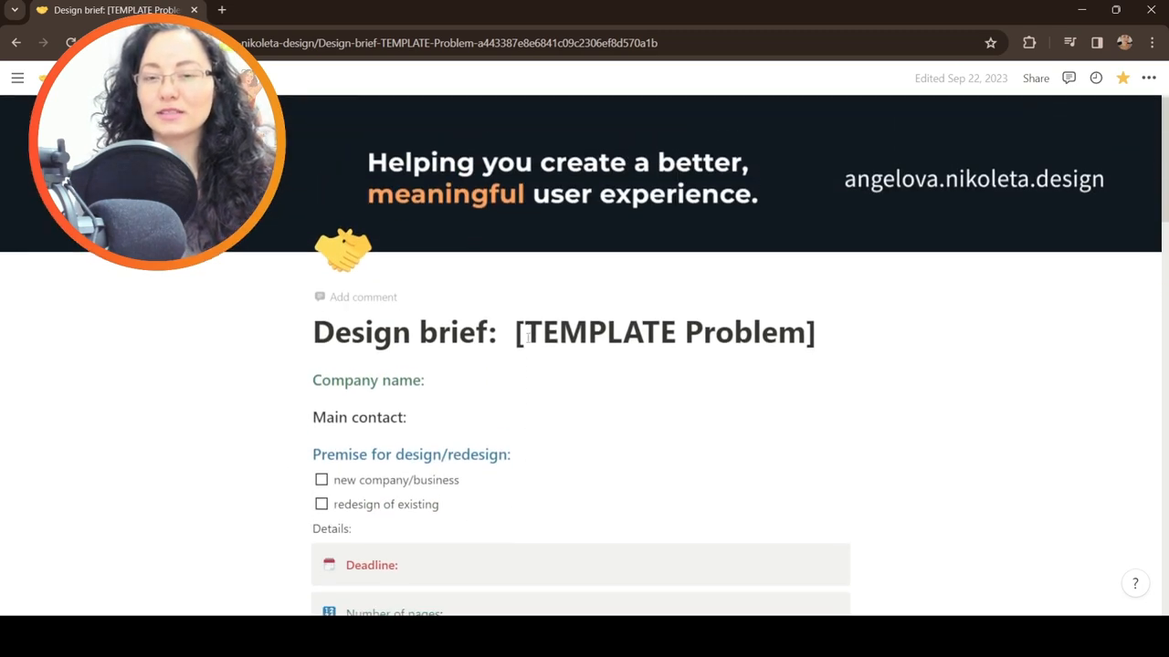
scroll("down", 3)
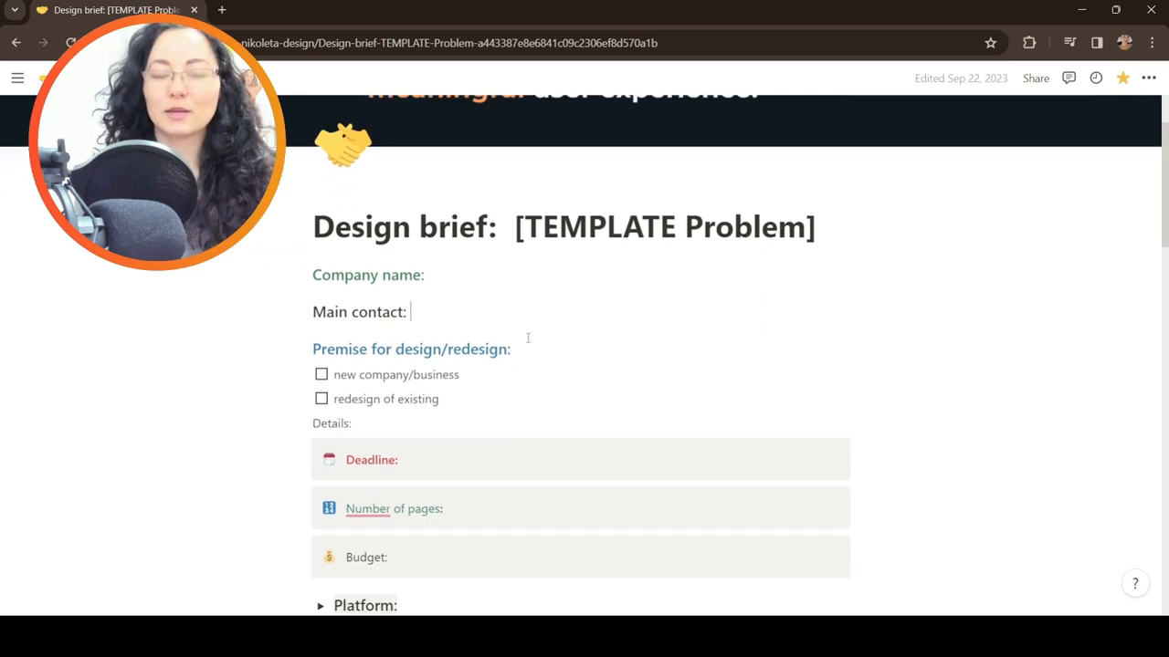
scroll("down", 3)
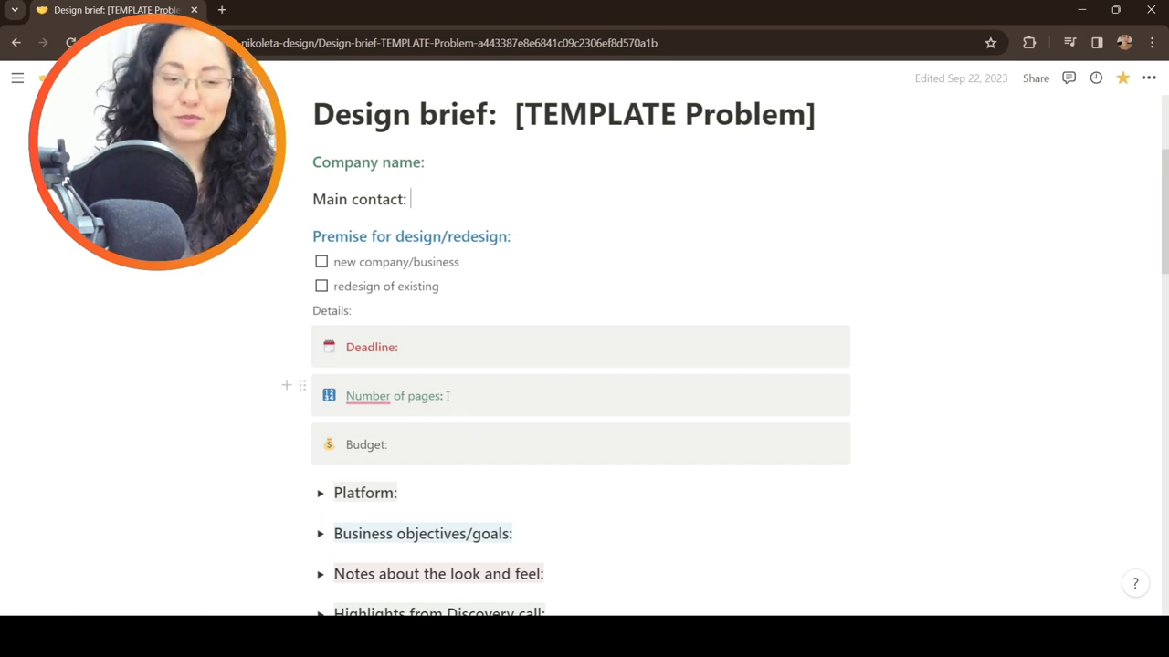
scroll("down", 3)
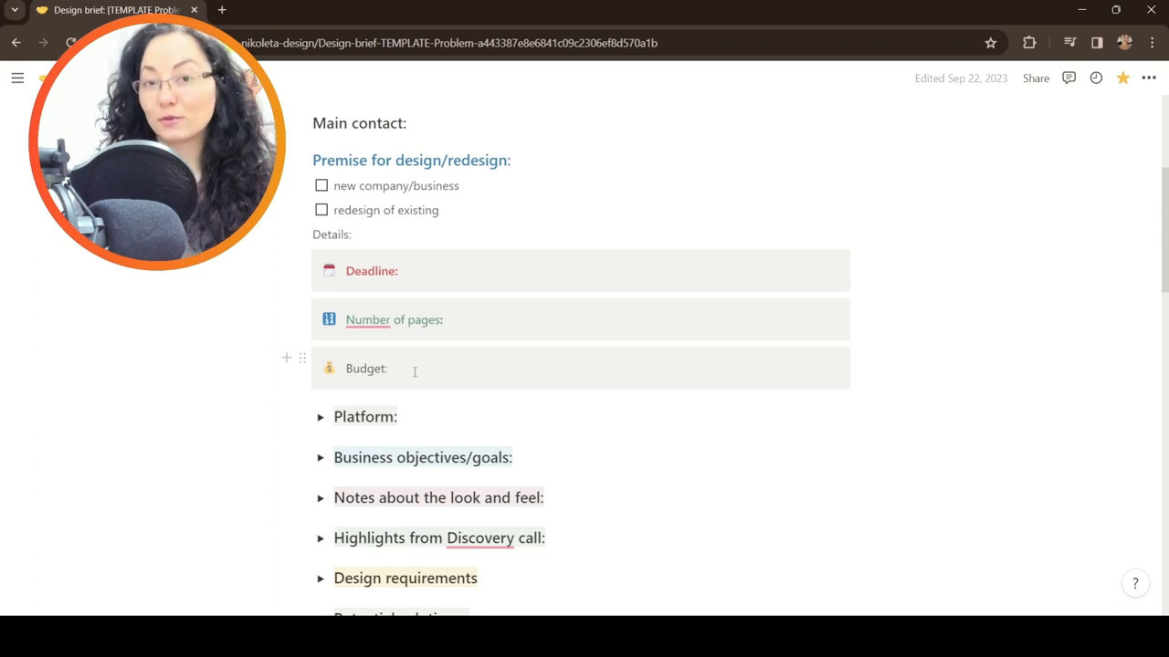
left_click(413, 122)
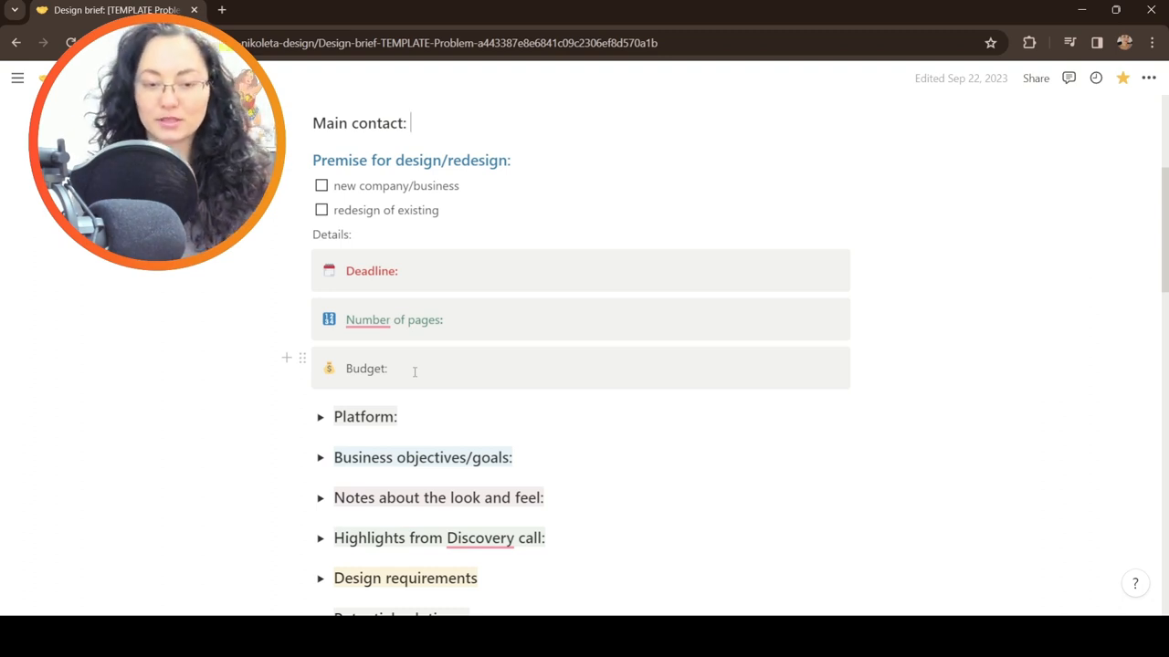
Expand Platform to reveal the Wix, Editor X, WordPress, Shopify, Webflow, GoDaddy checkboxes.
left_click(322, 416)
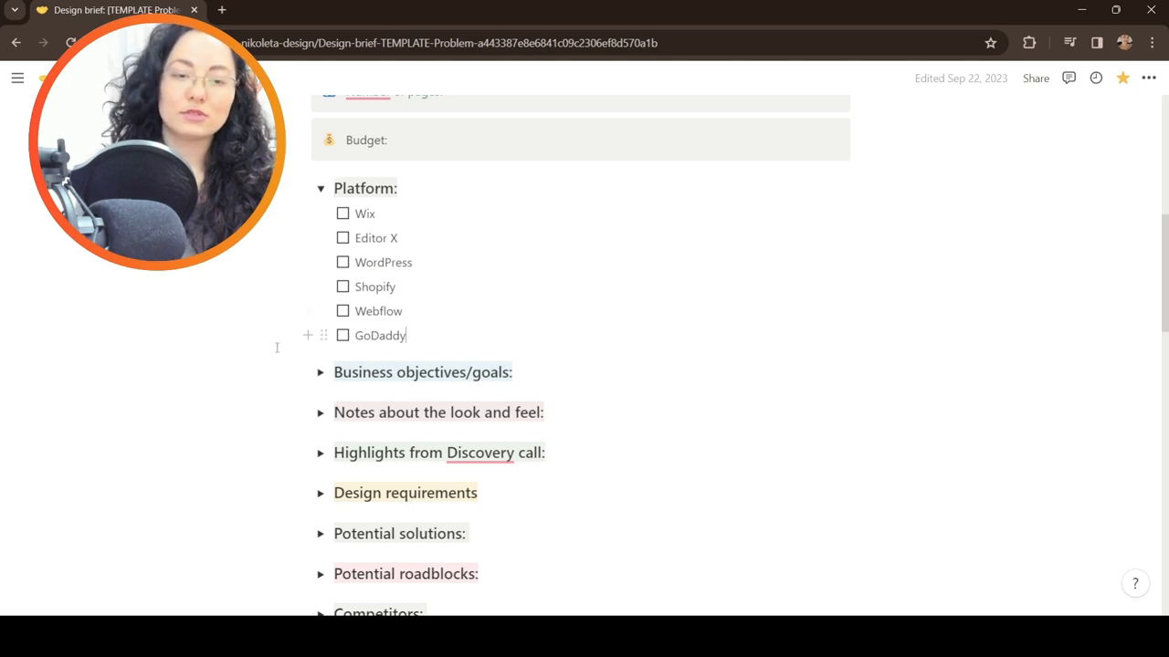
left_click(321, 188)
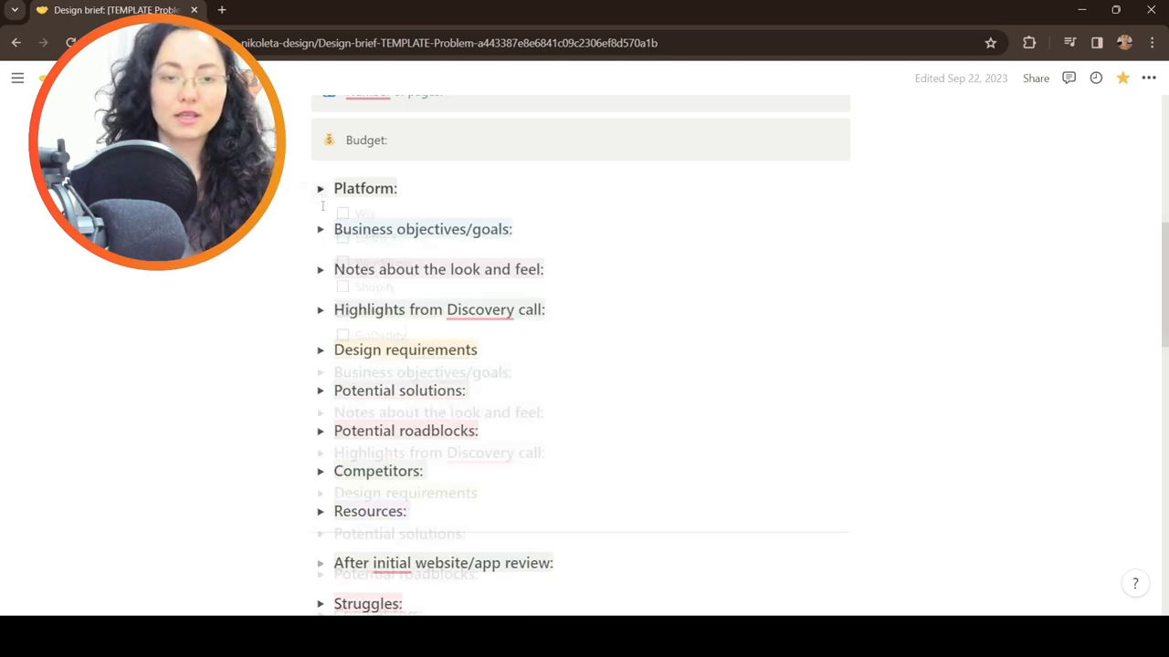
left_click(321, 188)
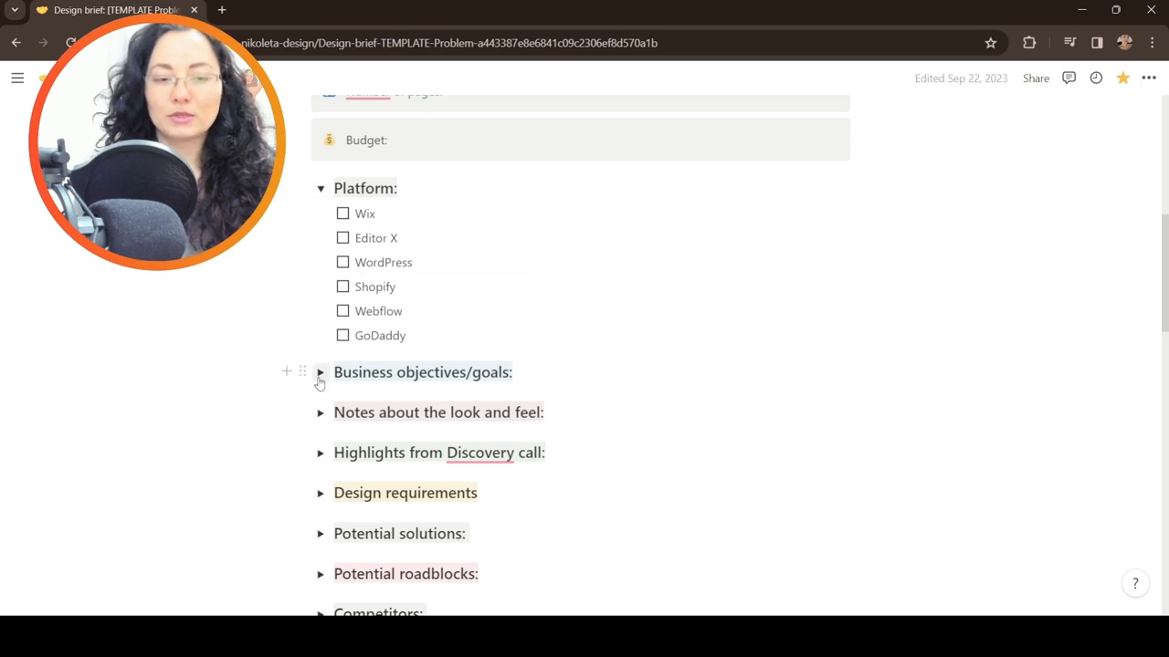
Expand Business objectives/goals and the following sections to show their bracketed placeholder prompts.
left_click(321, 373)
type("the ")
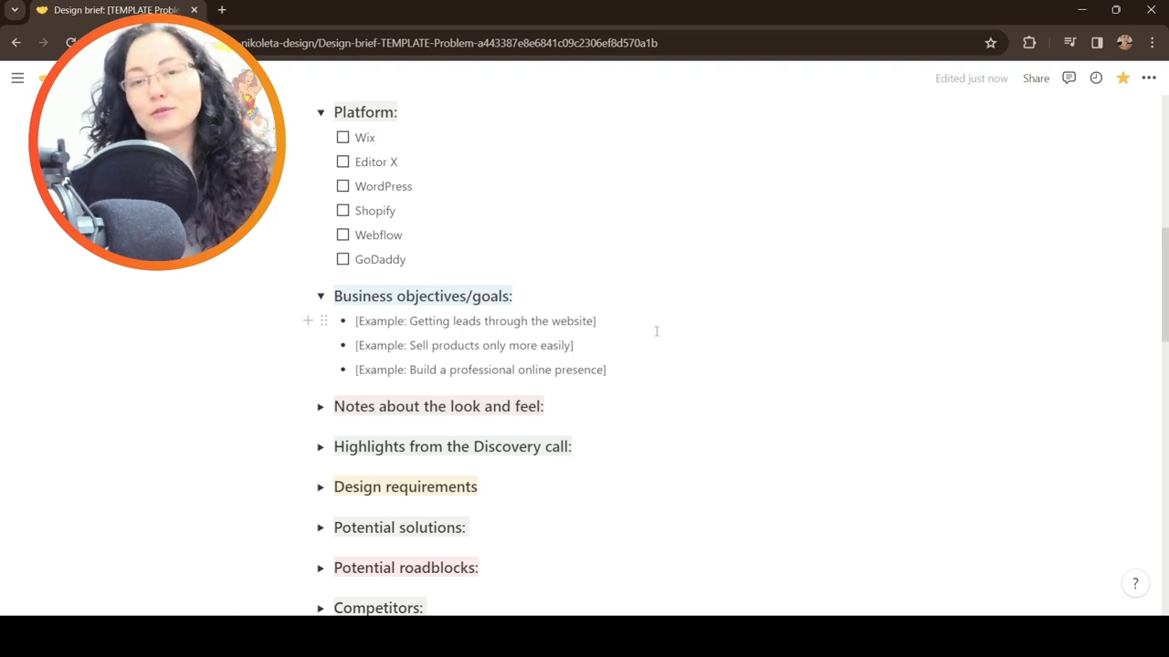
scroll("down", 3)
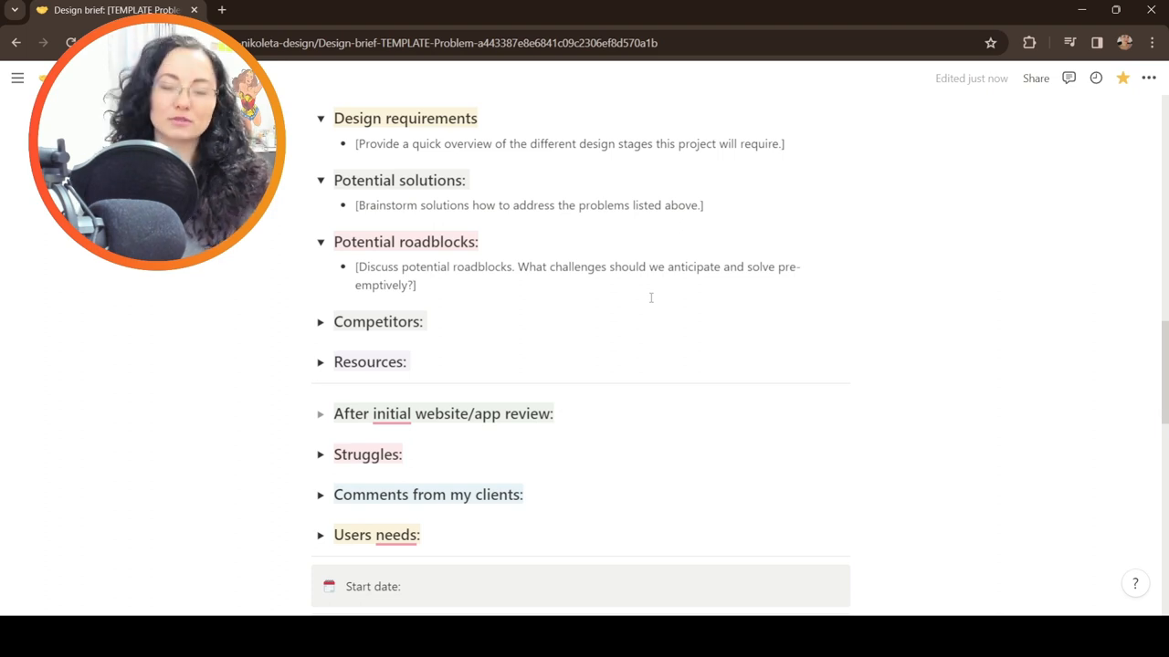
Expand Competitors to list its three competitor types and edit the Resources placeholder note.
left_click(322, 321)
type(" the")
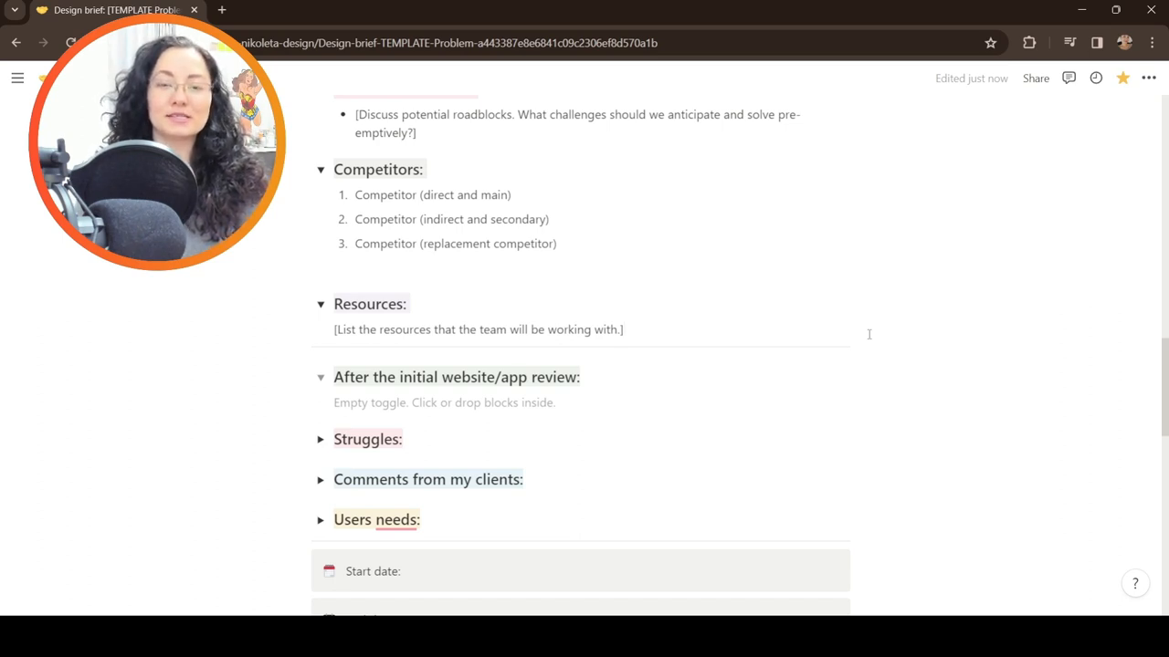
left_click(625, 328)
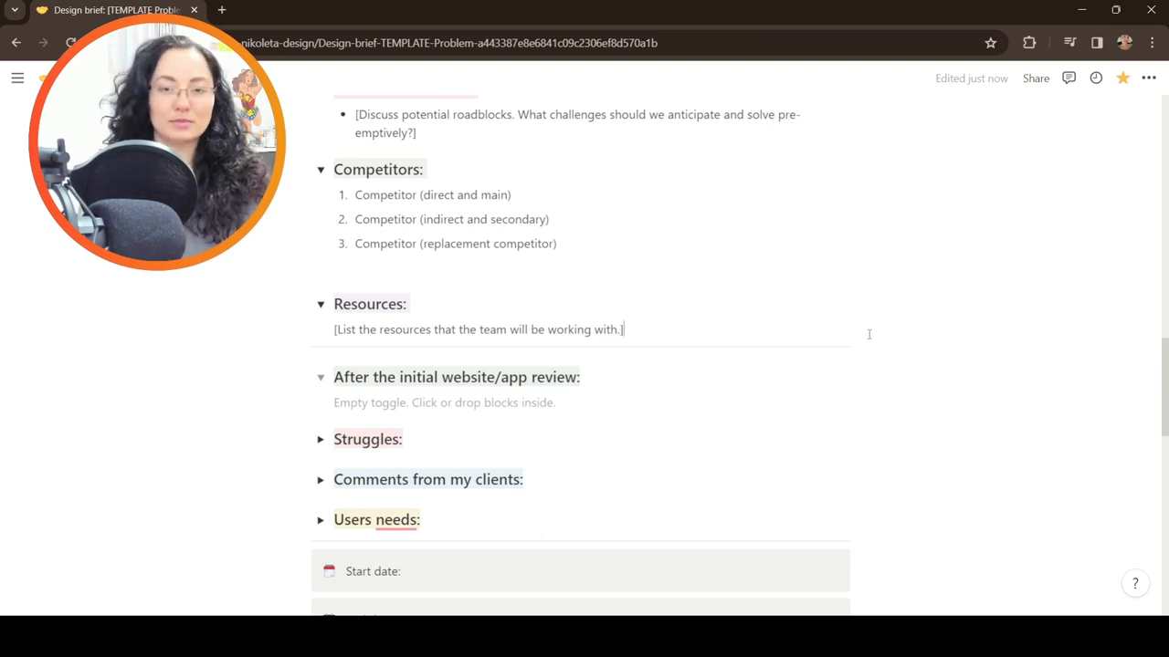
Expand Struggles and Comments from my clients, then reveal the User needs list below.
left_click(322, 438)
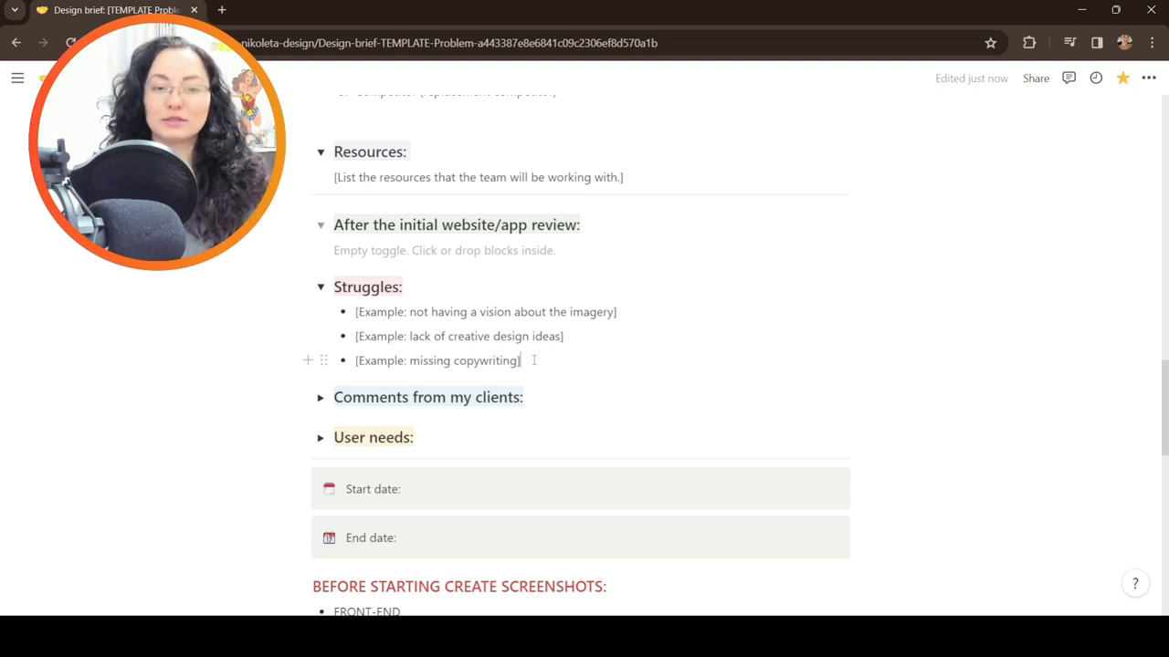
left_click(321, 396)
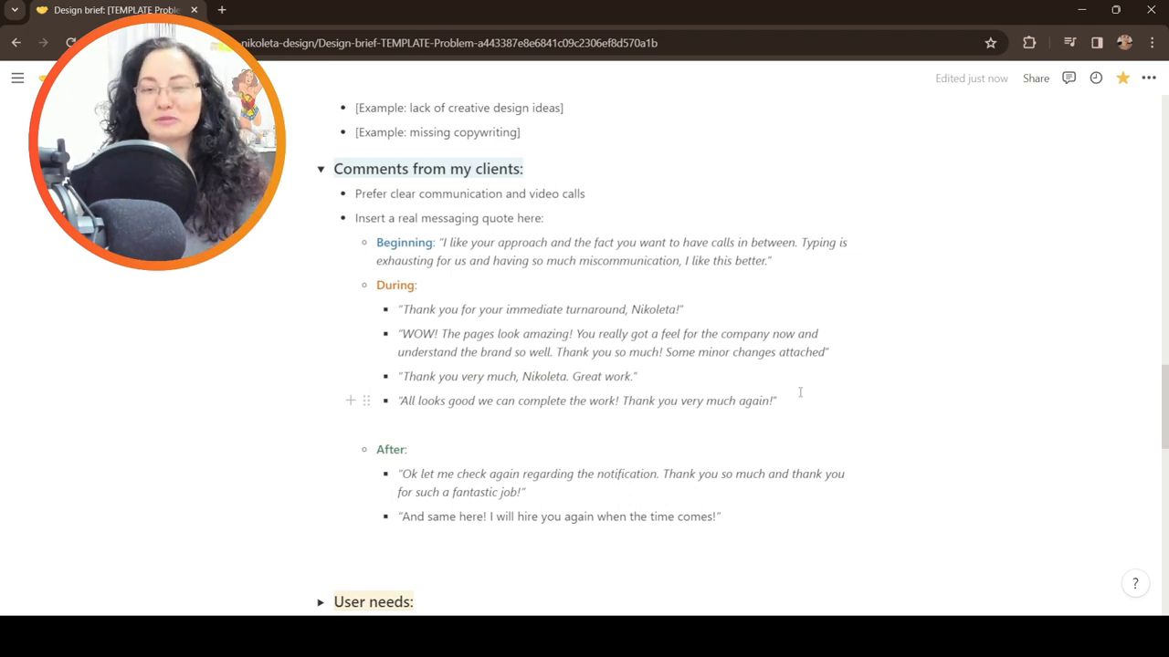
scroll("down", 3)
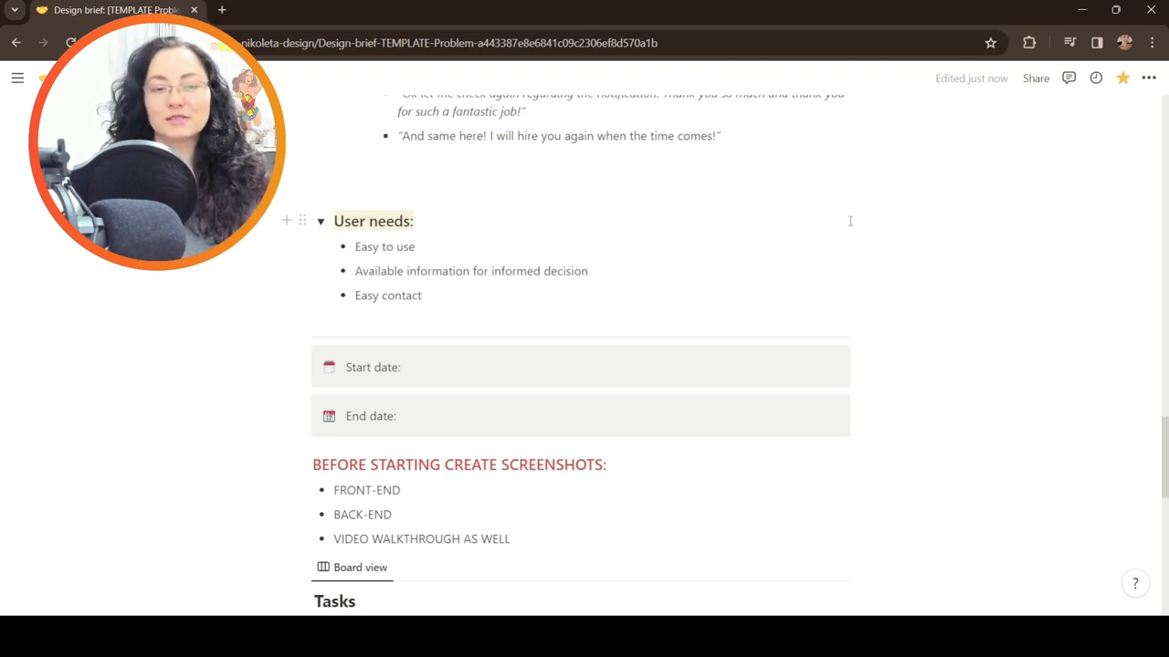
Collapse User needs and bring the Tasks board with To-do, In progress and Complete columns into view.
left_click(322, 221)
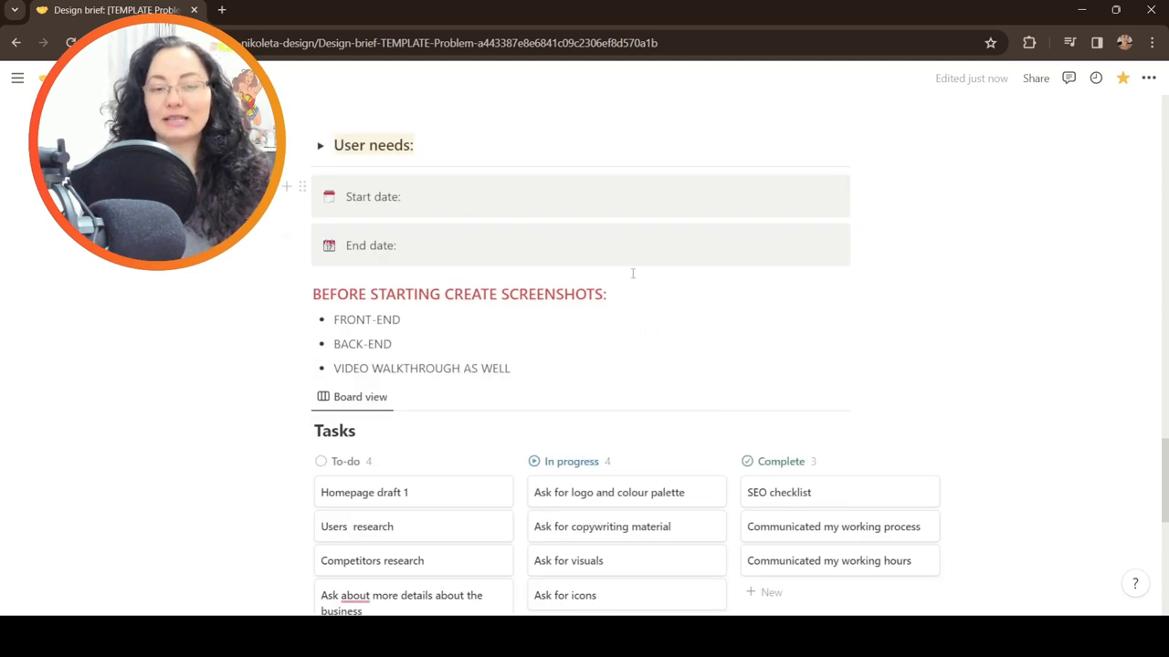
scroll("down", 3)
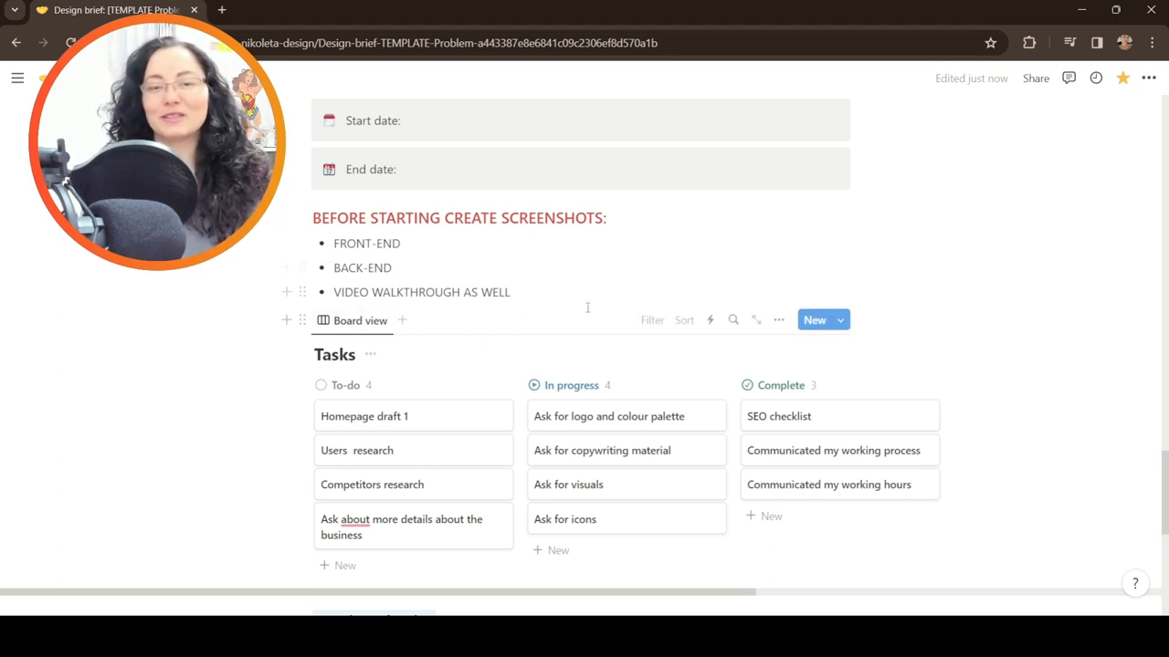
scroll("down", 3)
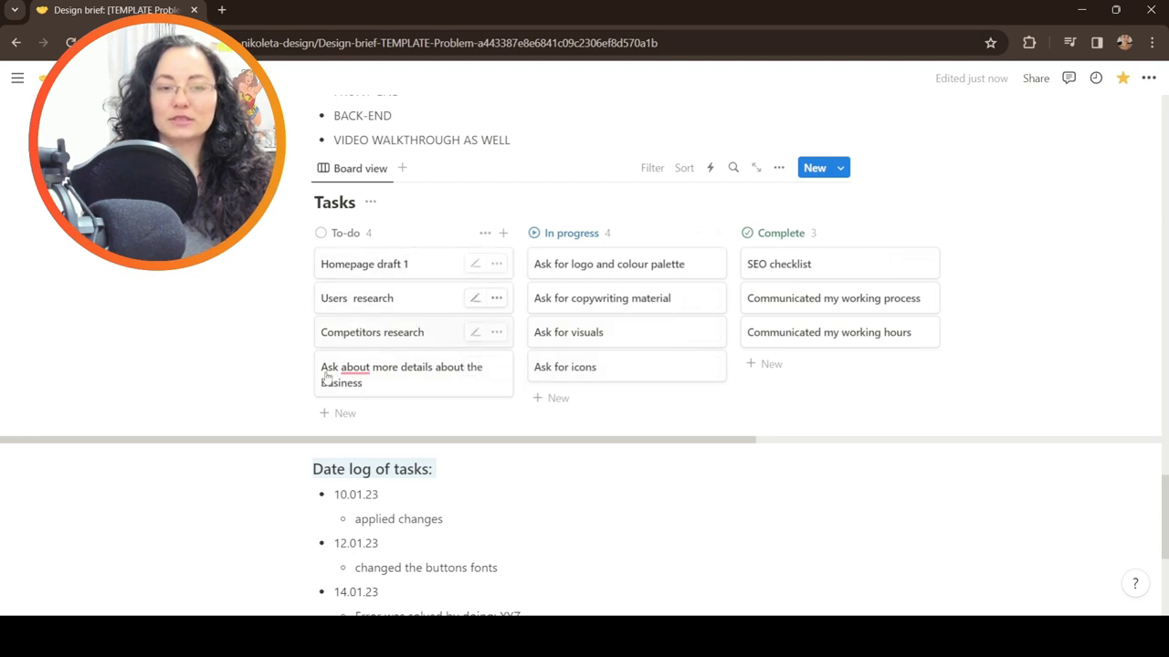
mouse_move(452, 405)
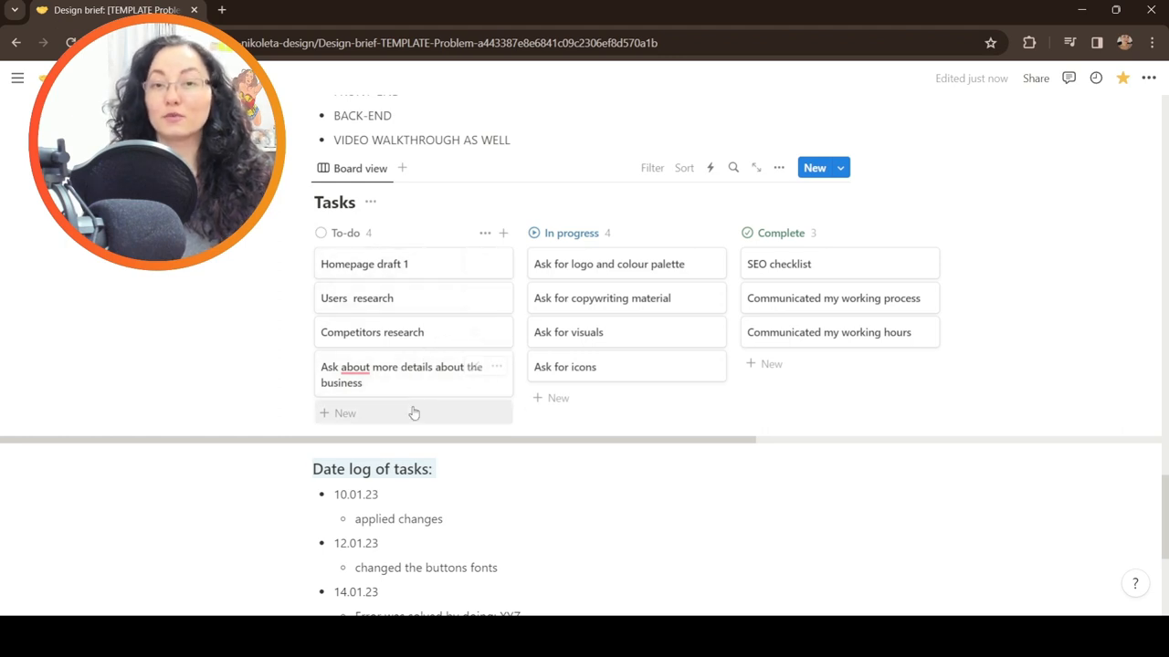
mouse_move(654, 295)
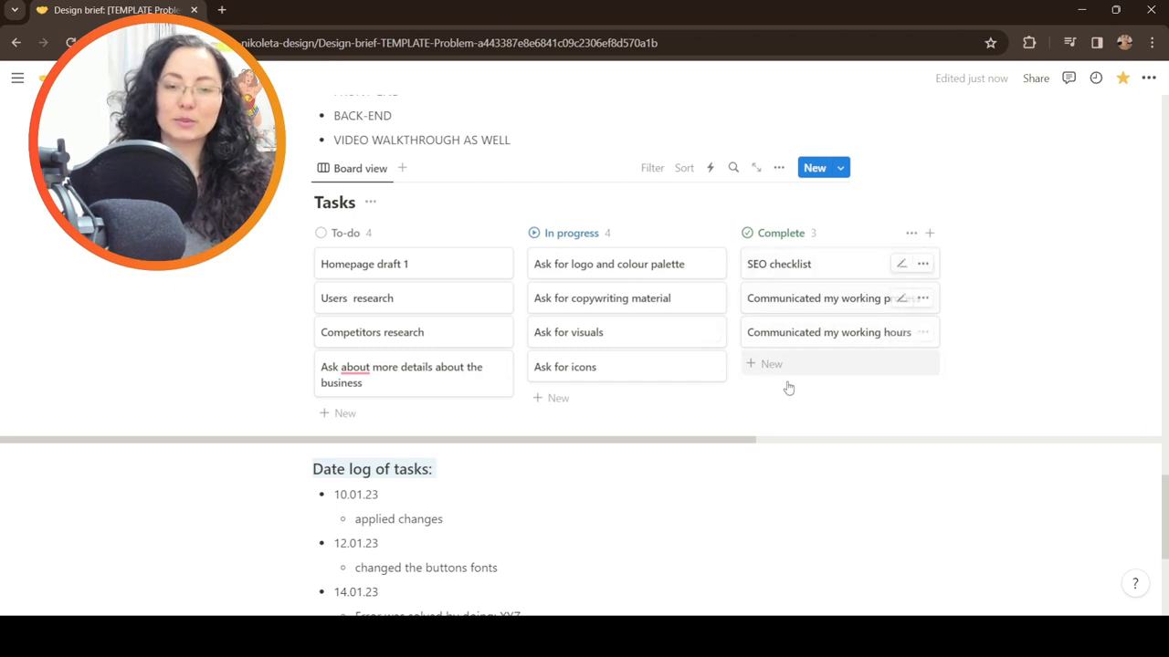
scroll("down", 3)
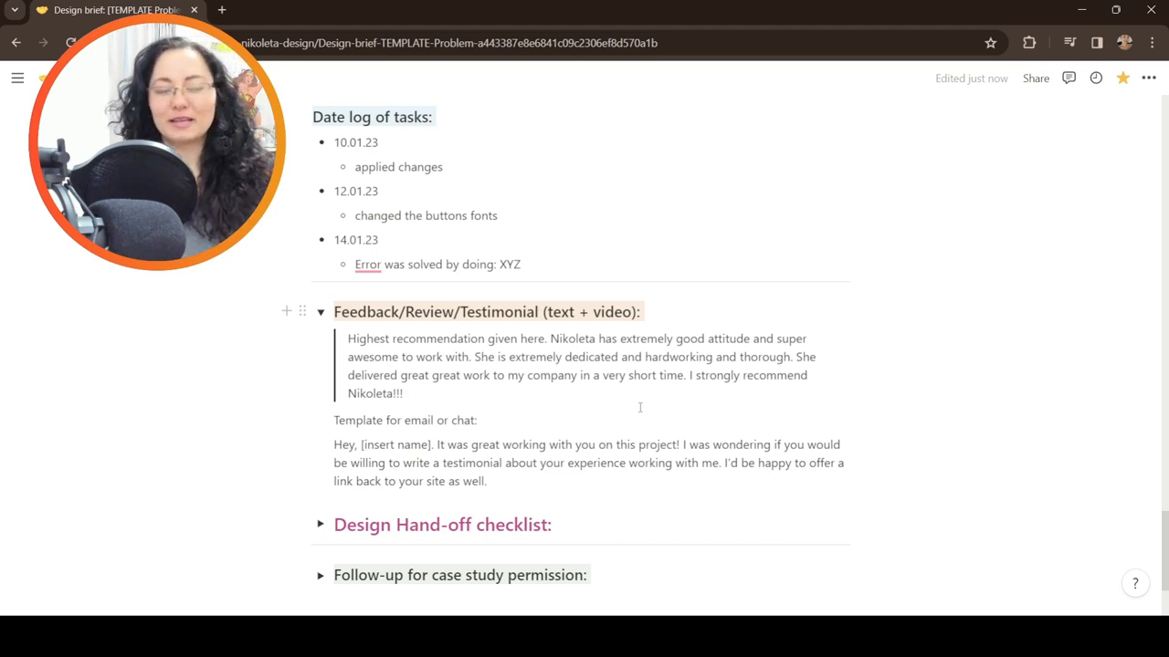
scroll("down", 3)
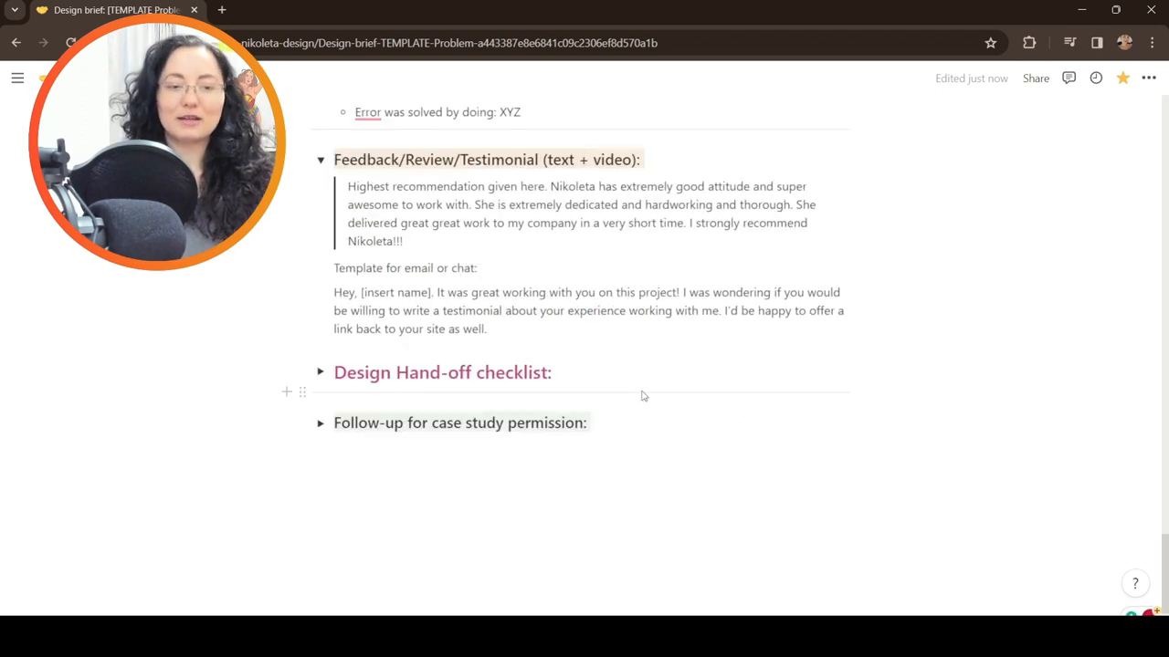